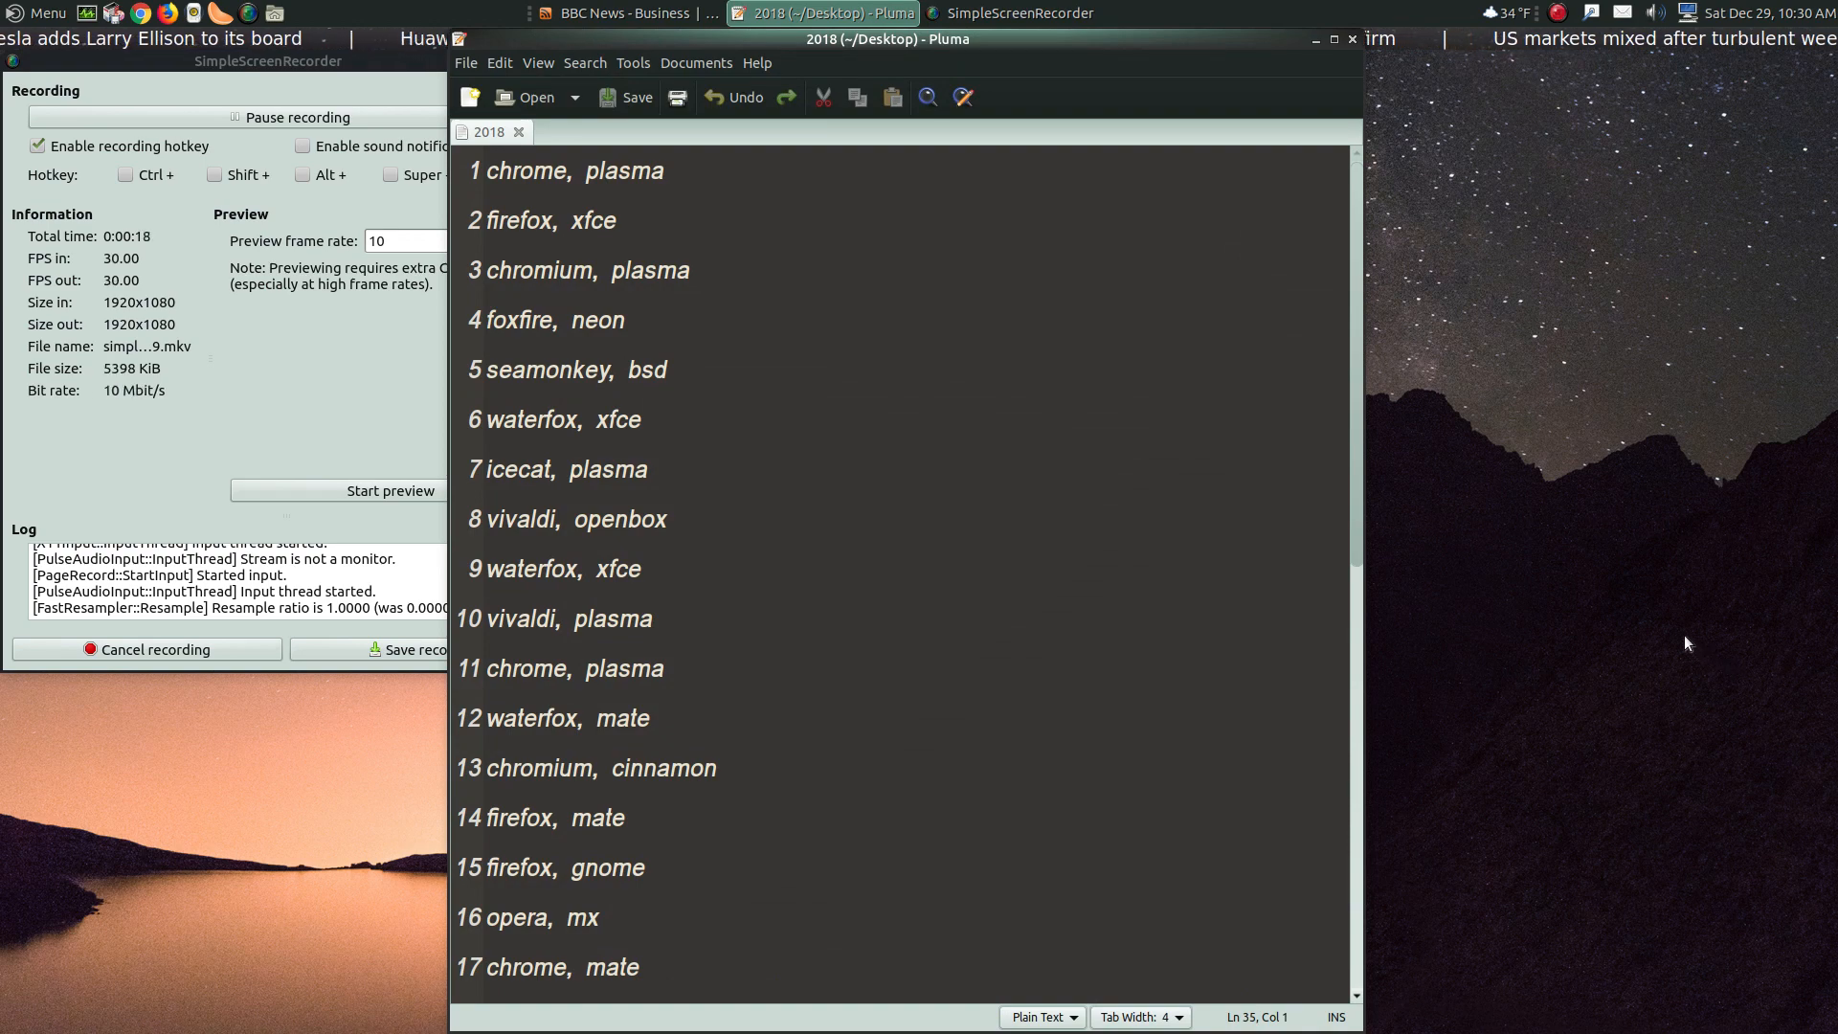
mouse_move(1111, 396)
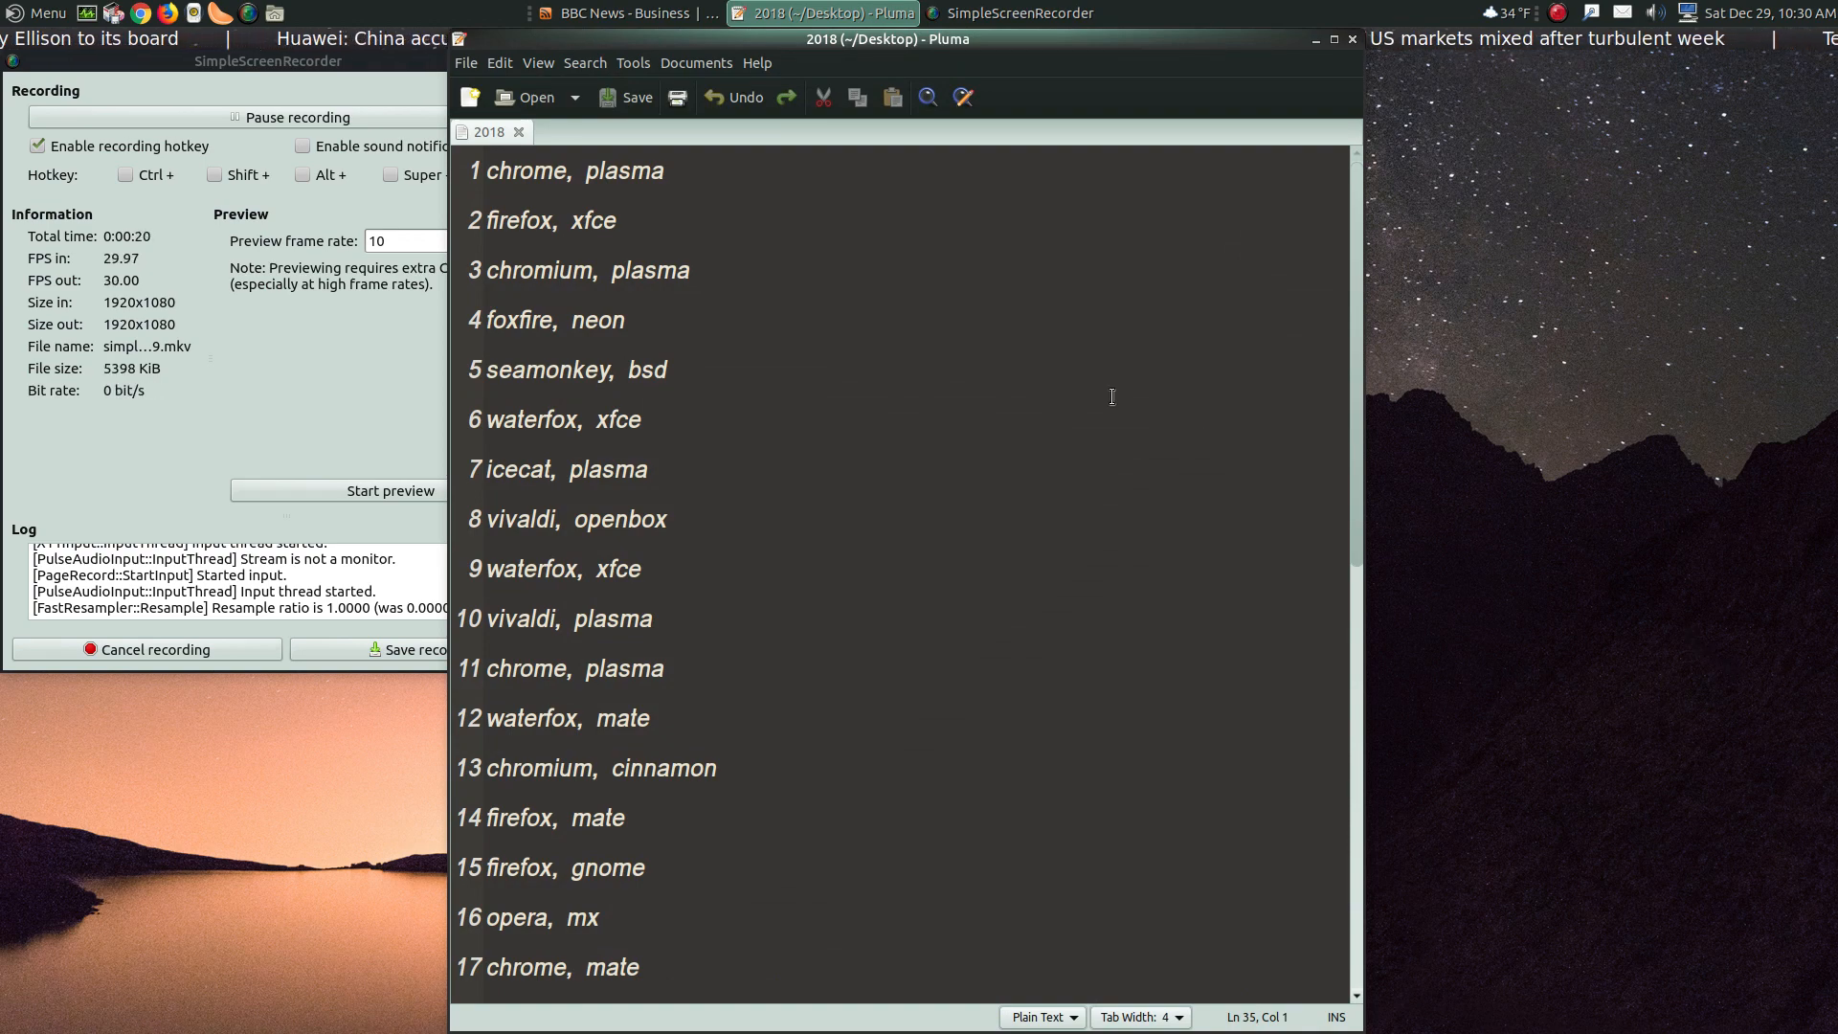
Scroll down through the vote list, then minimize Pluma to reveal the desktop.
scroll("down", 3)
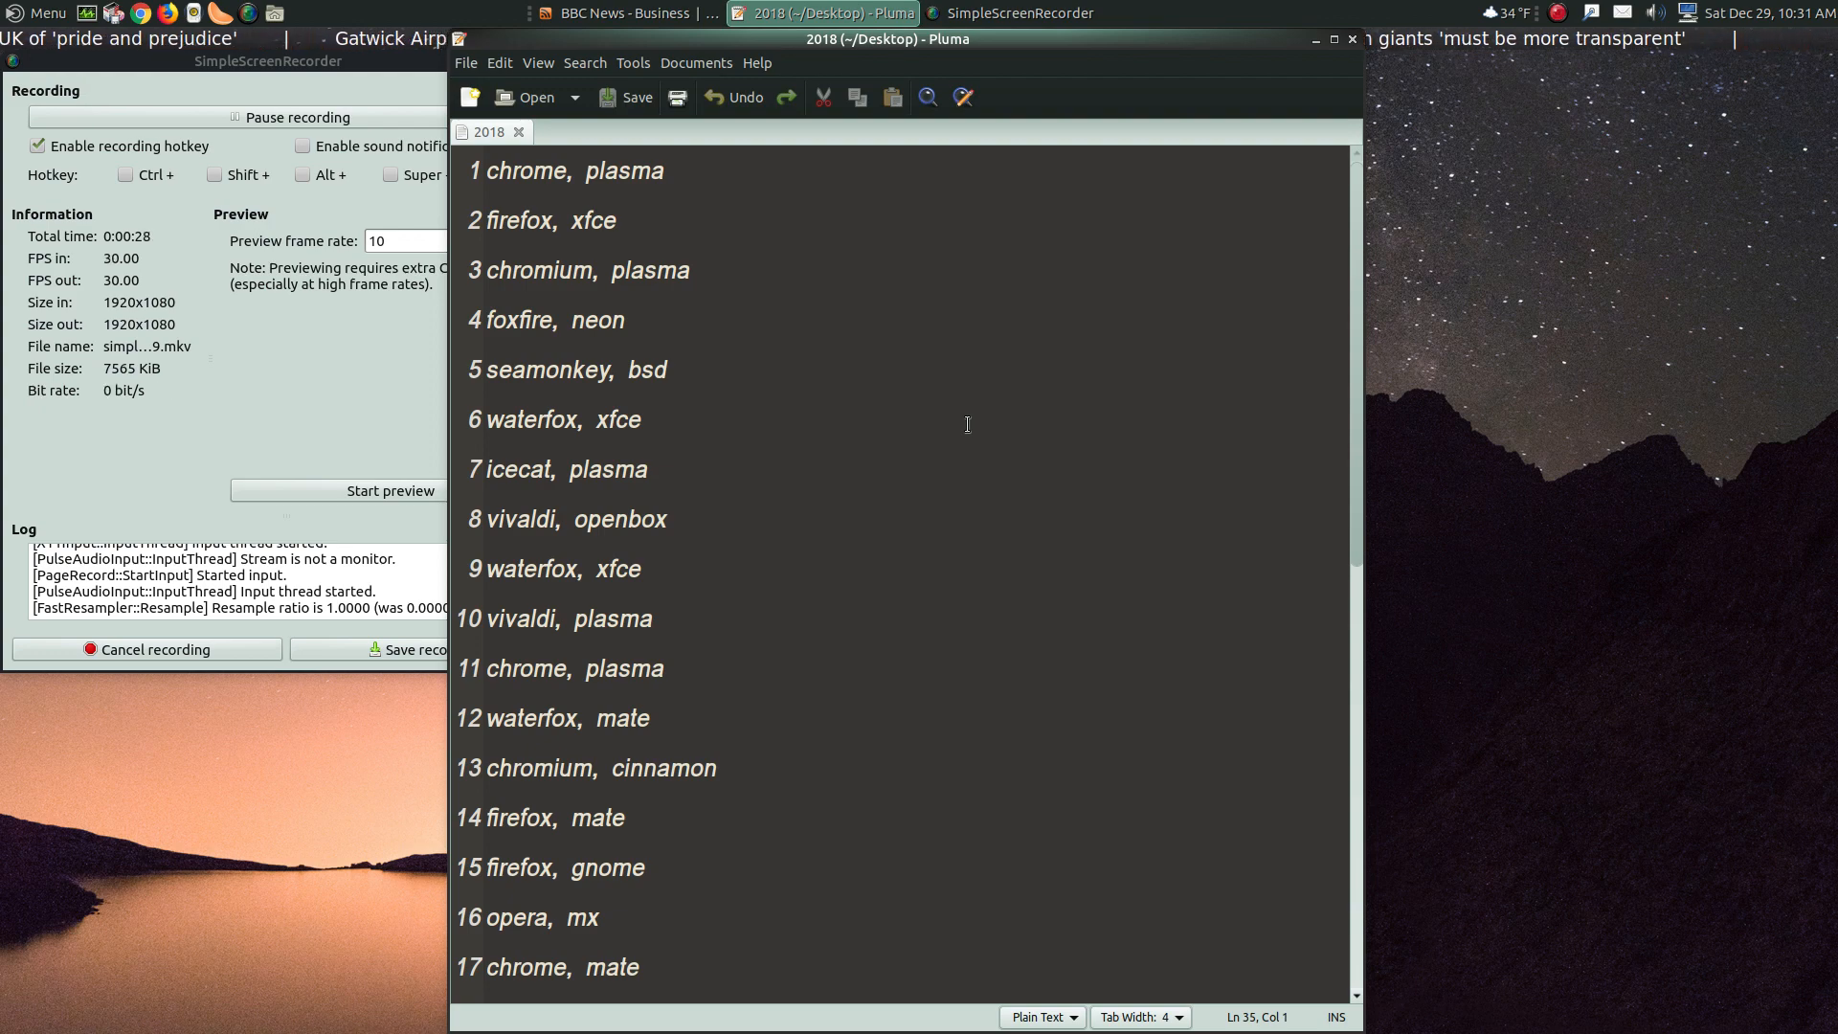
scroll("down", 3)
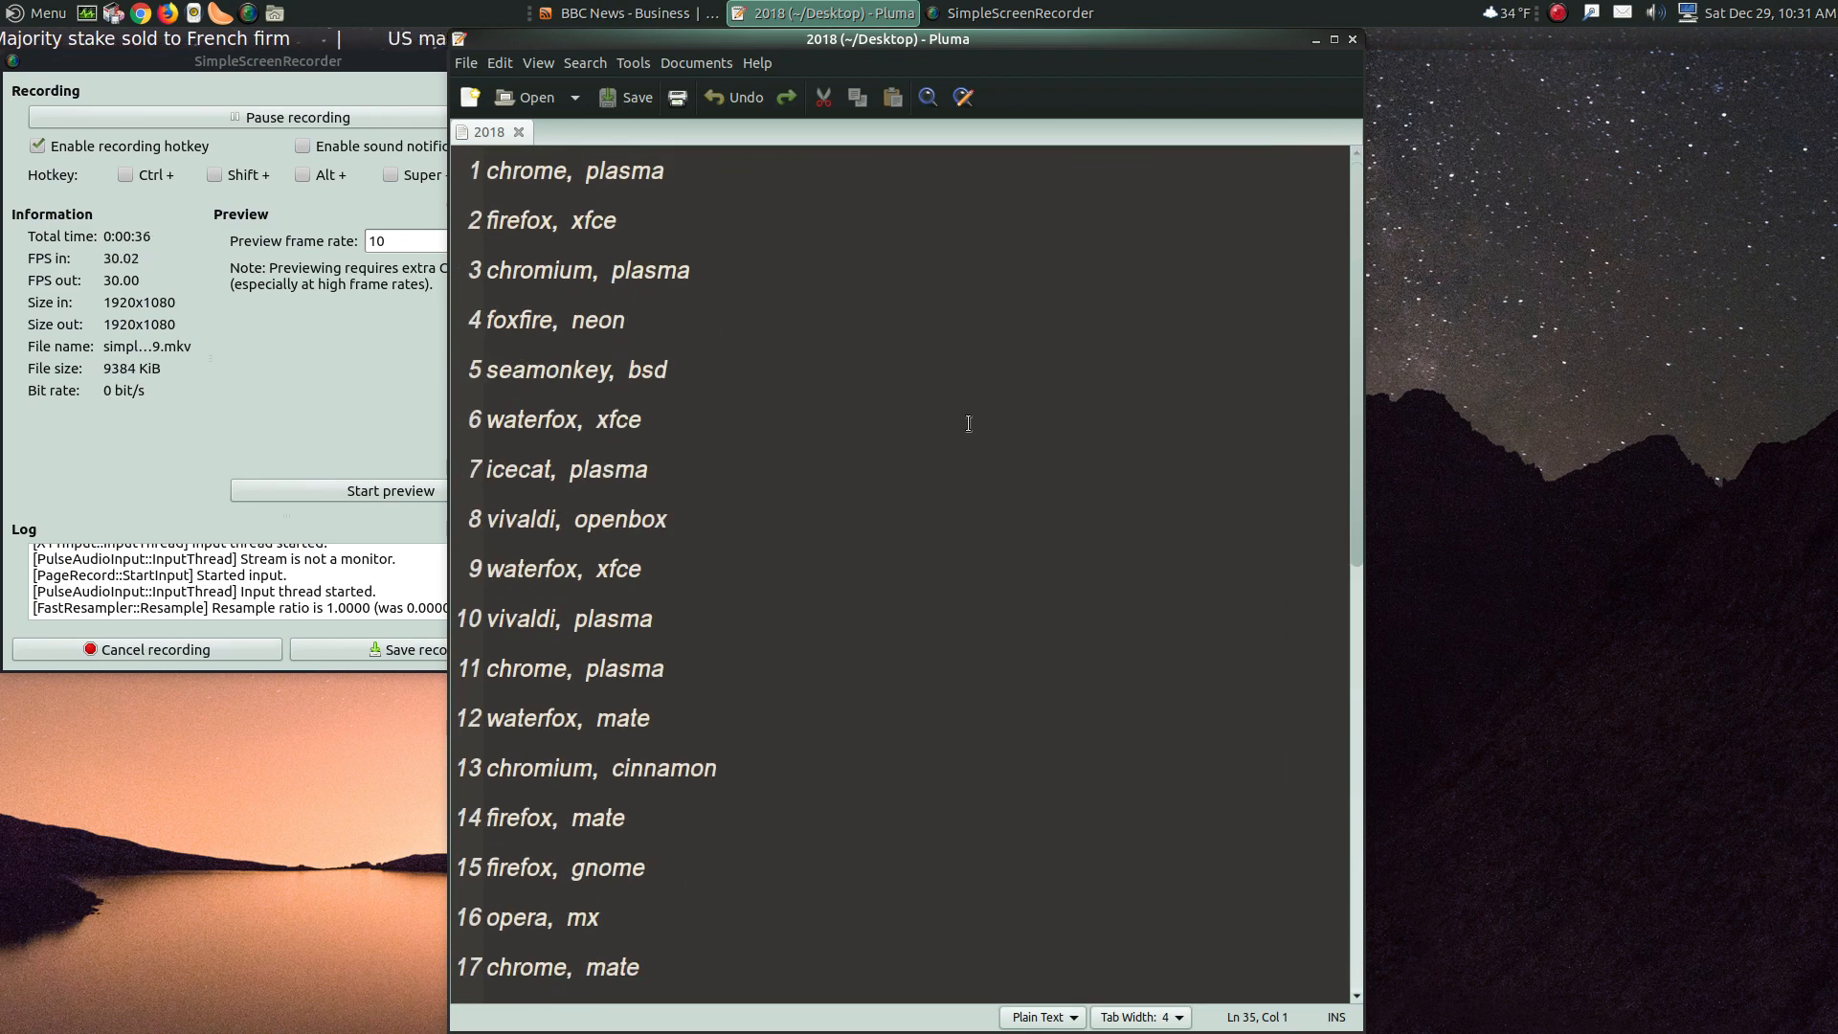
scroll("down", 3)
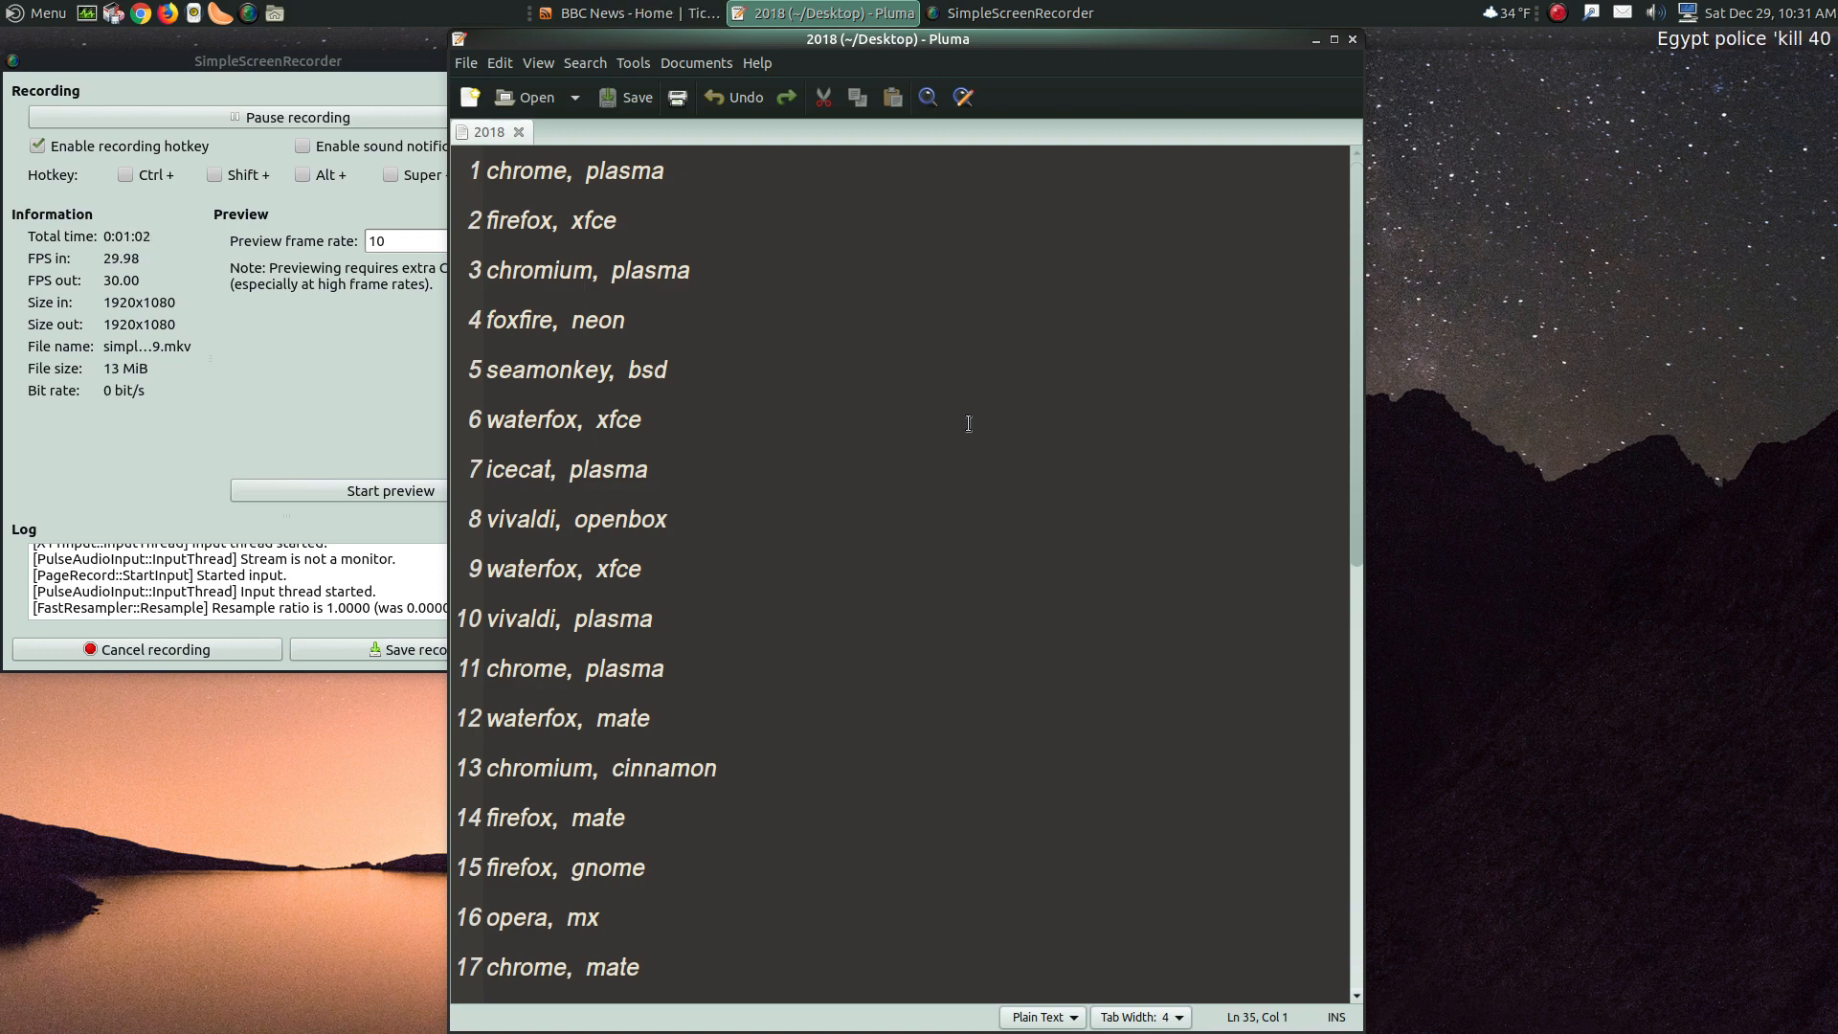
scroll("down", 3)
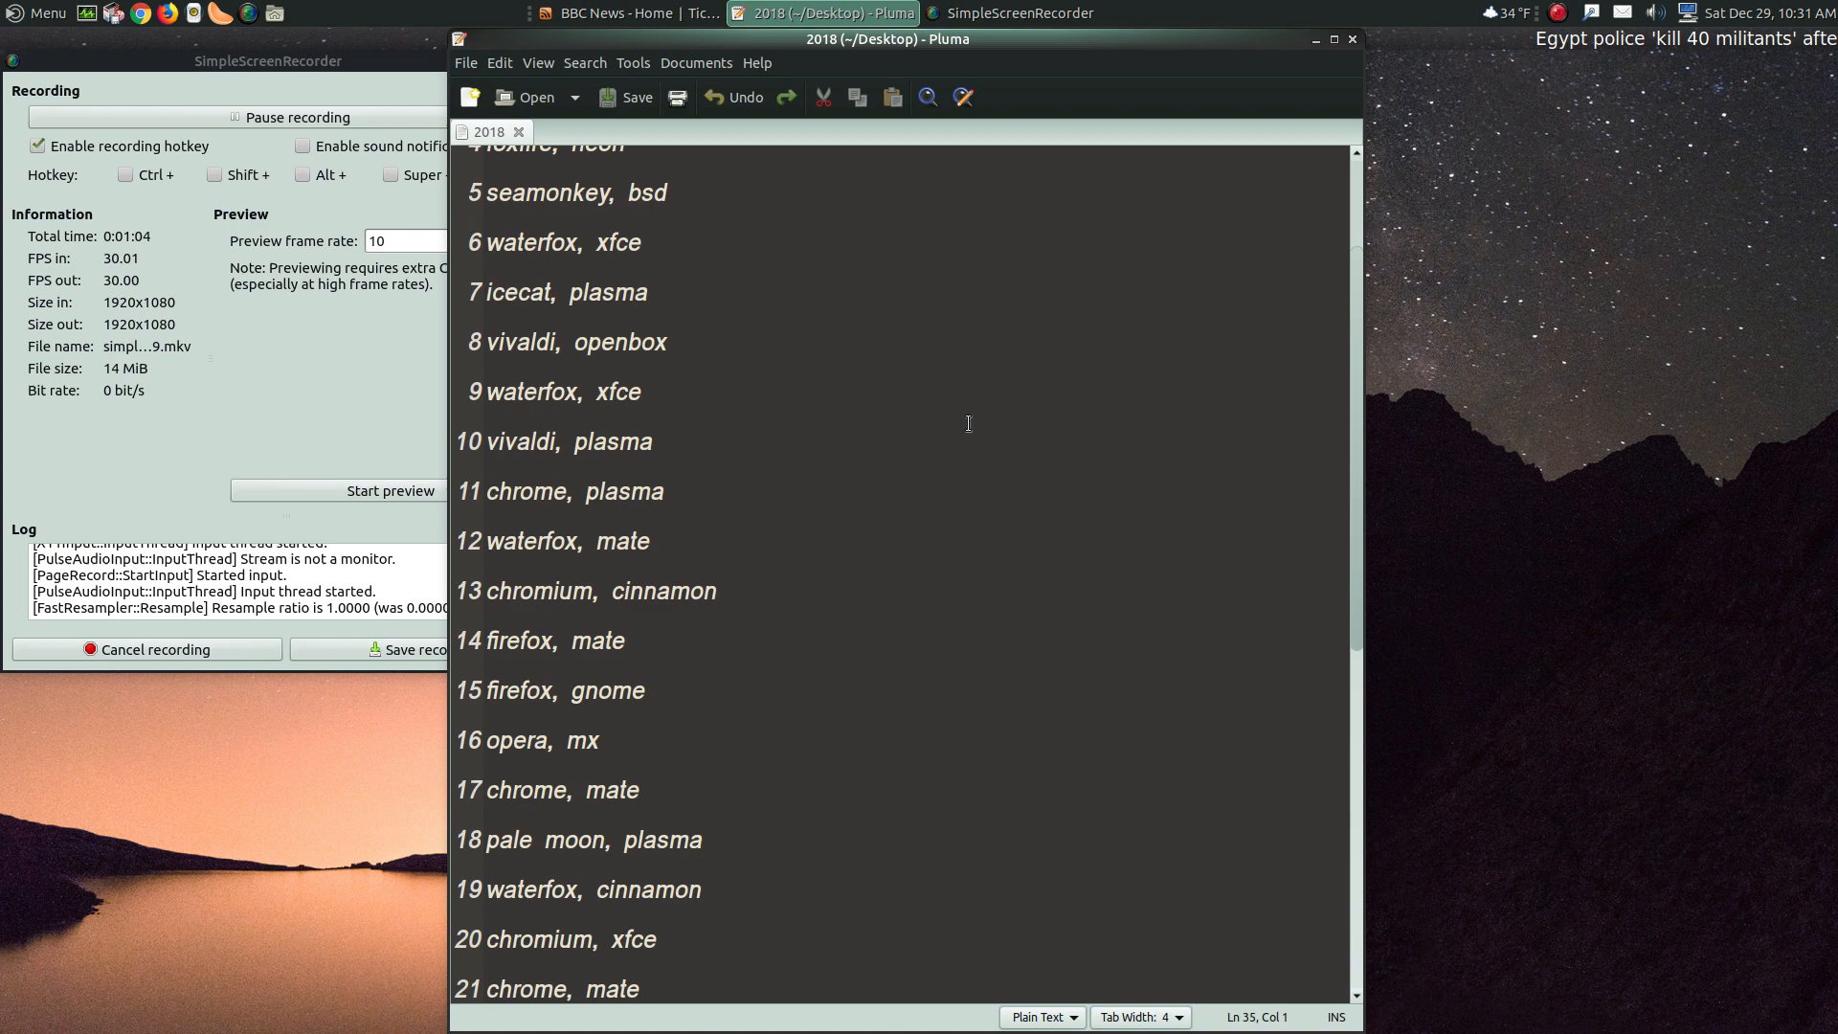
scroll("down", 3)
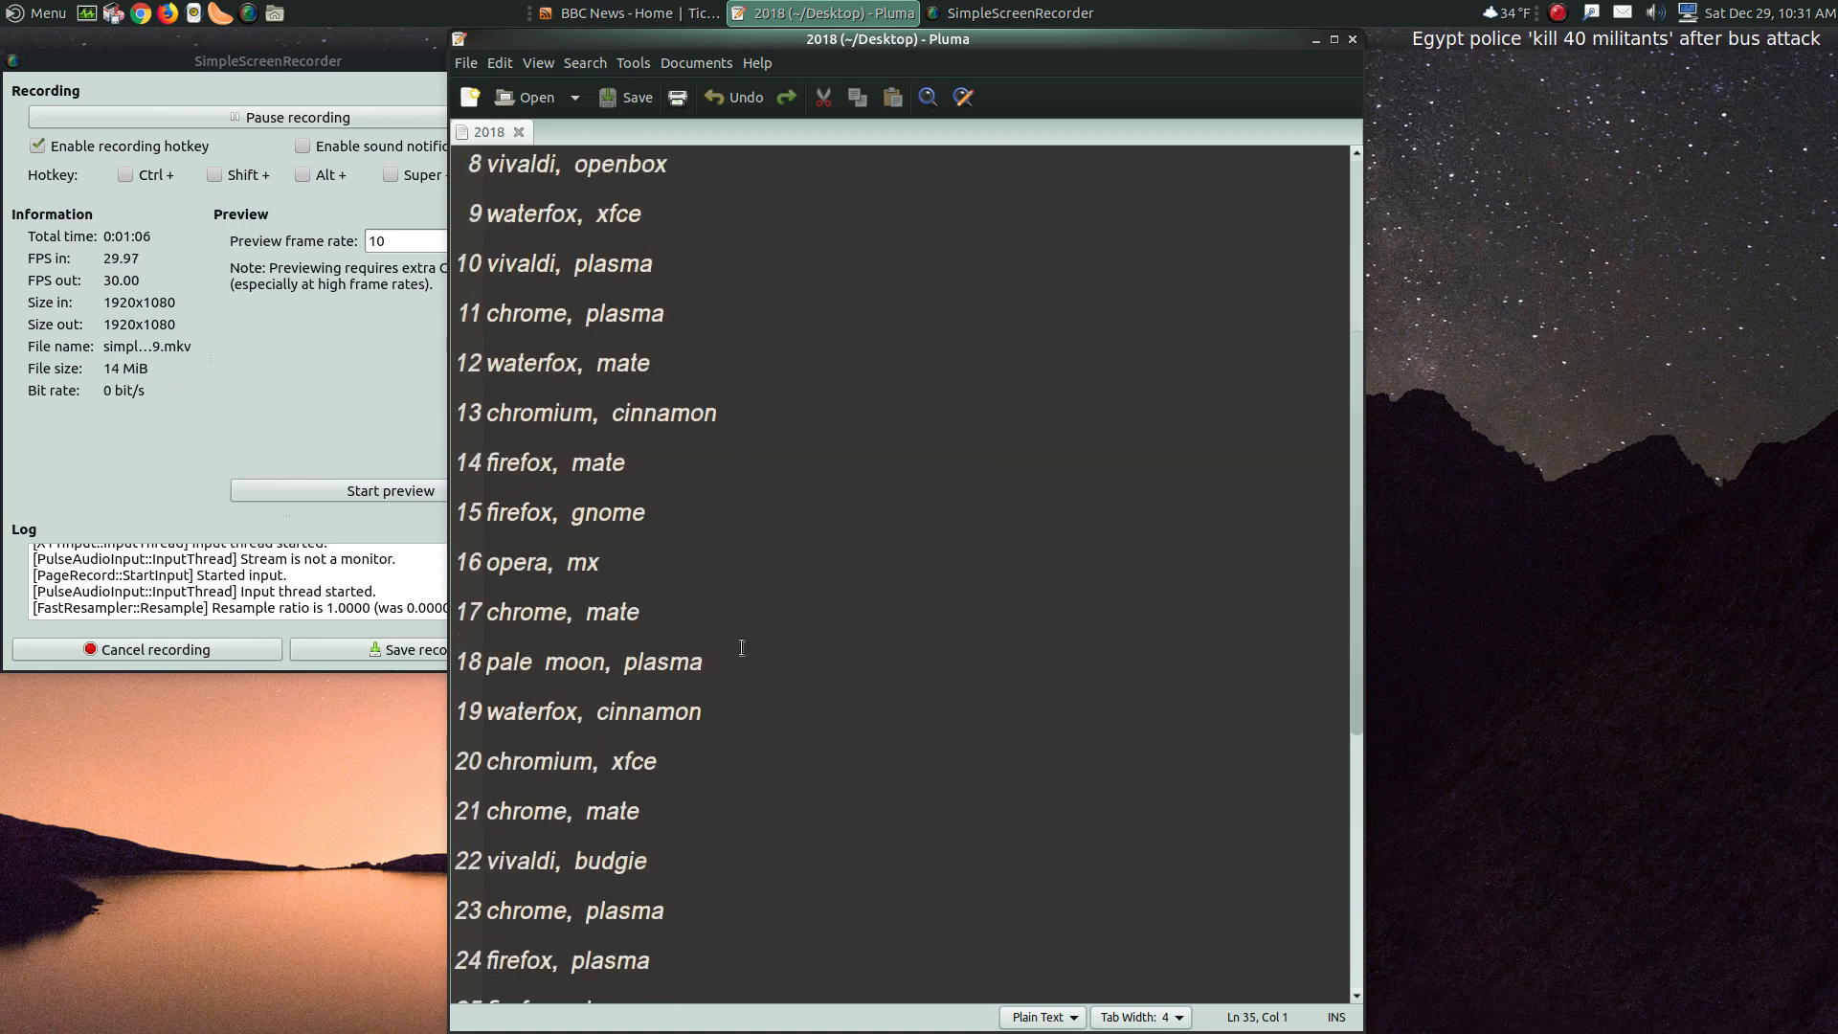
scroll("down", 3)
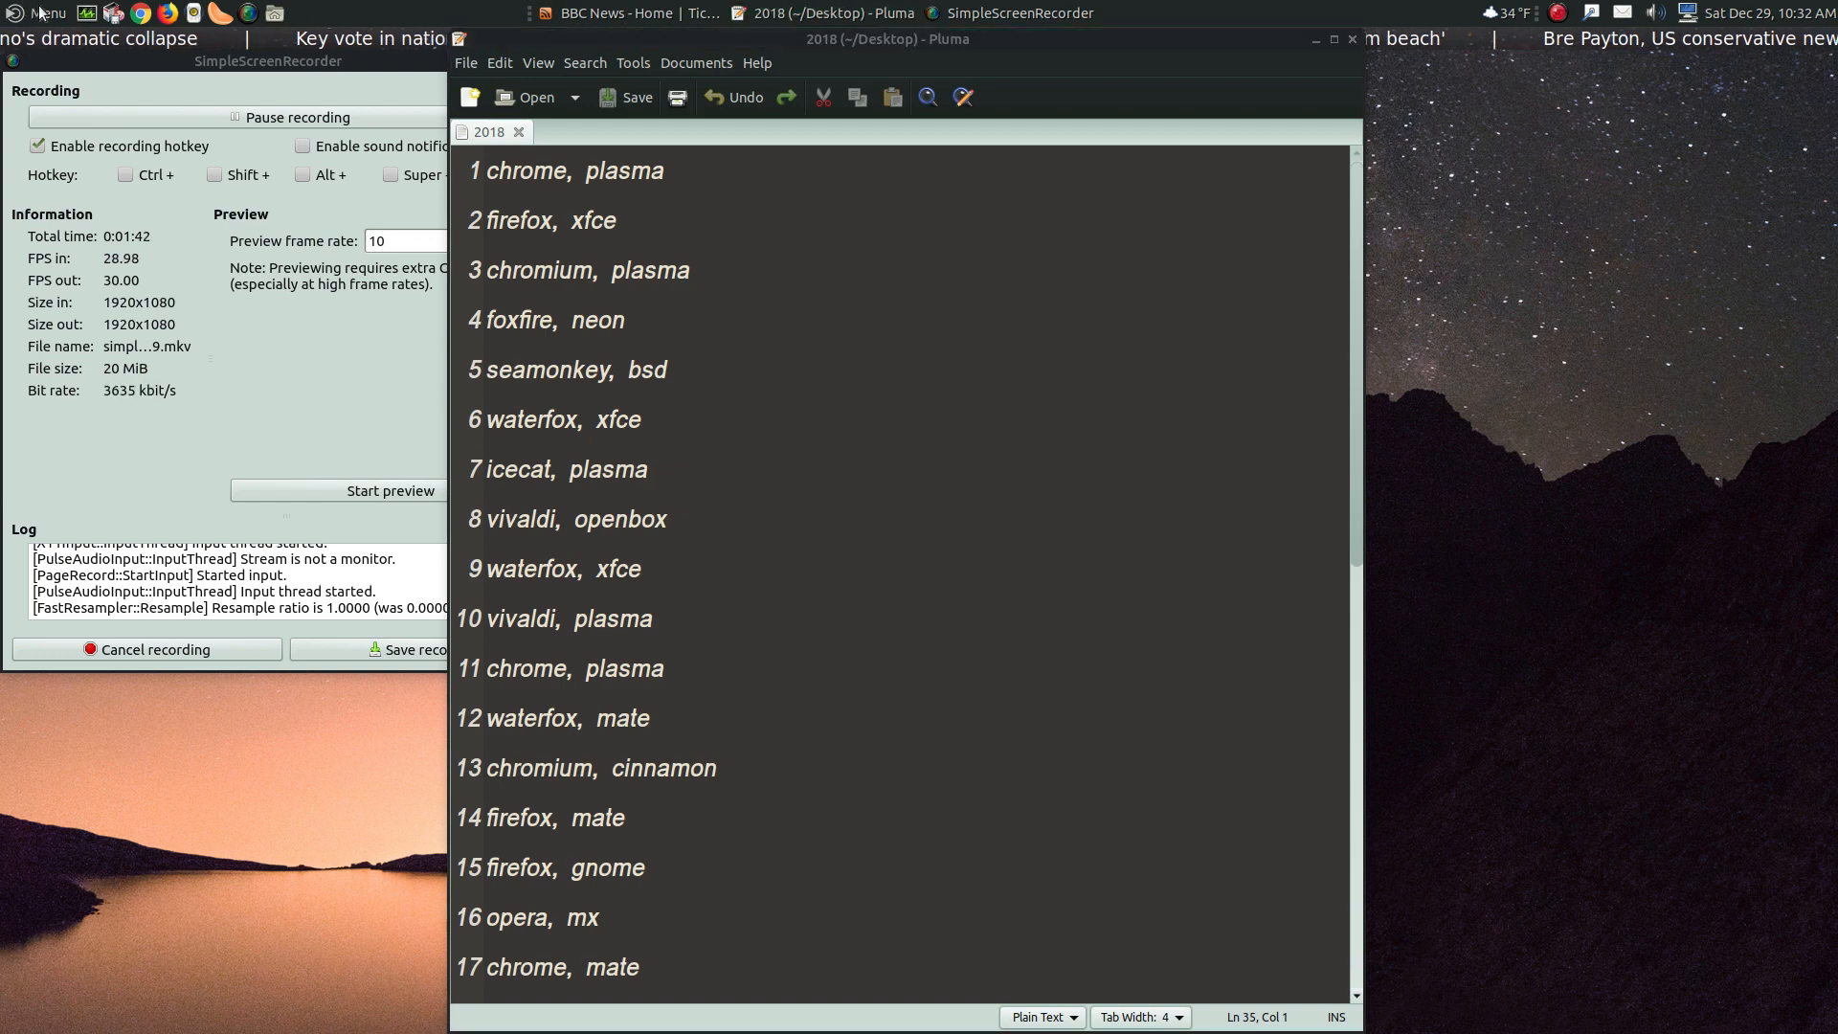
left_click(44, 14)
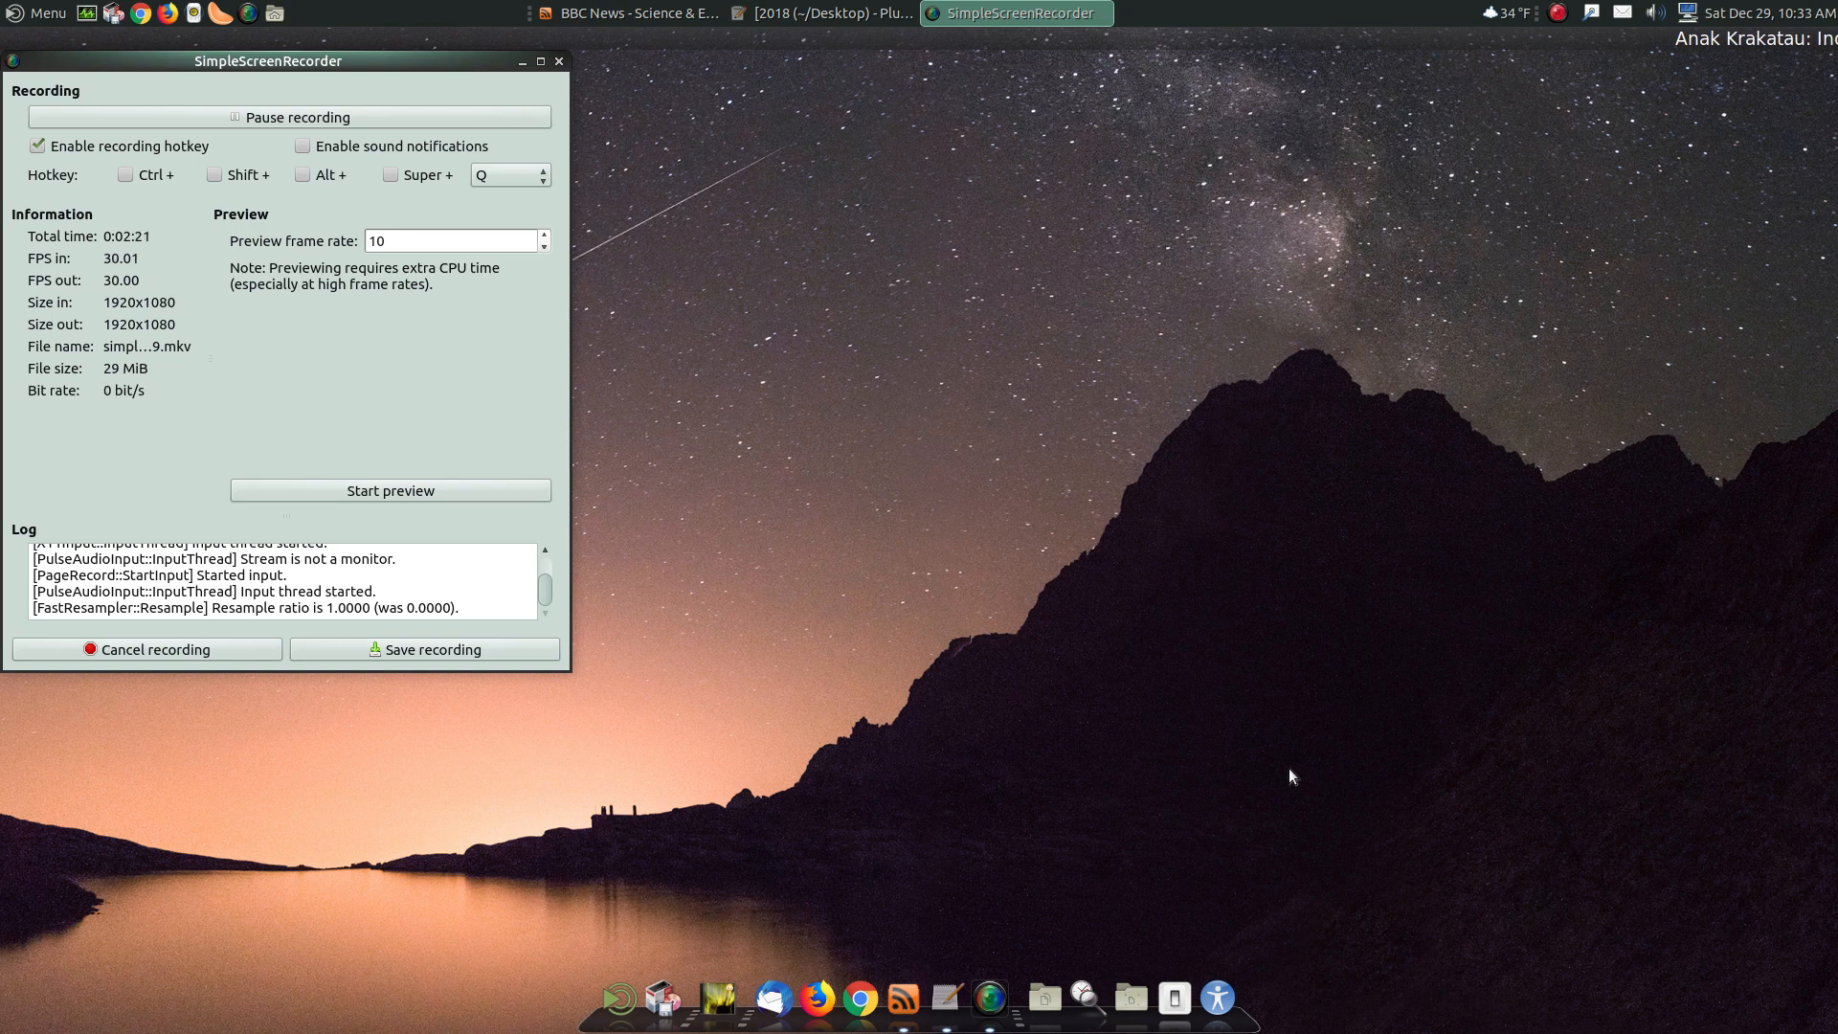
left_click(1501, 13)
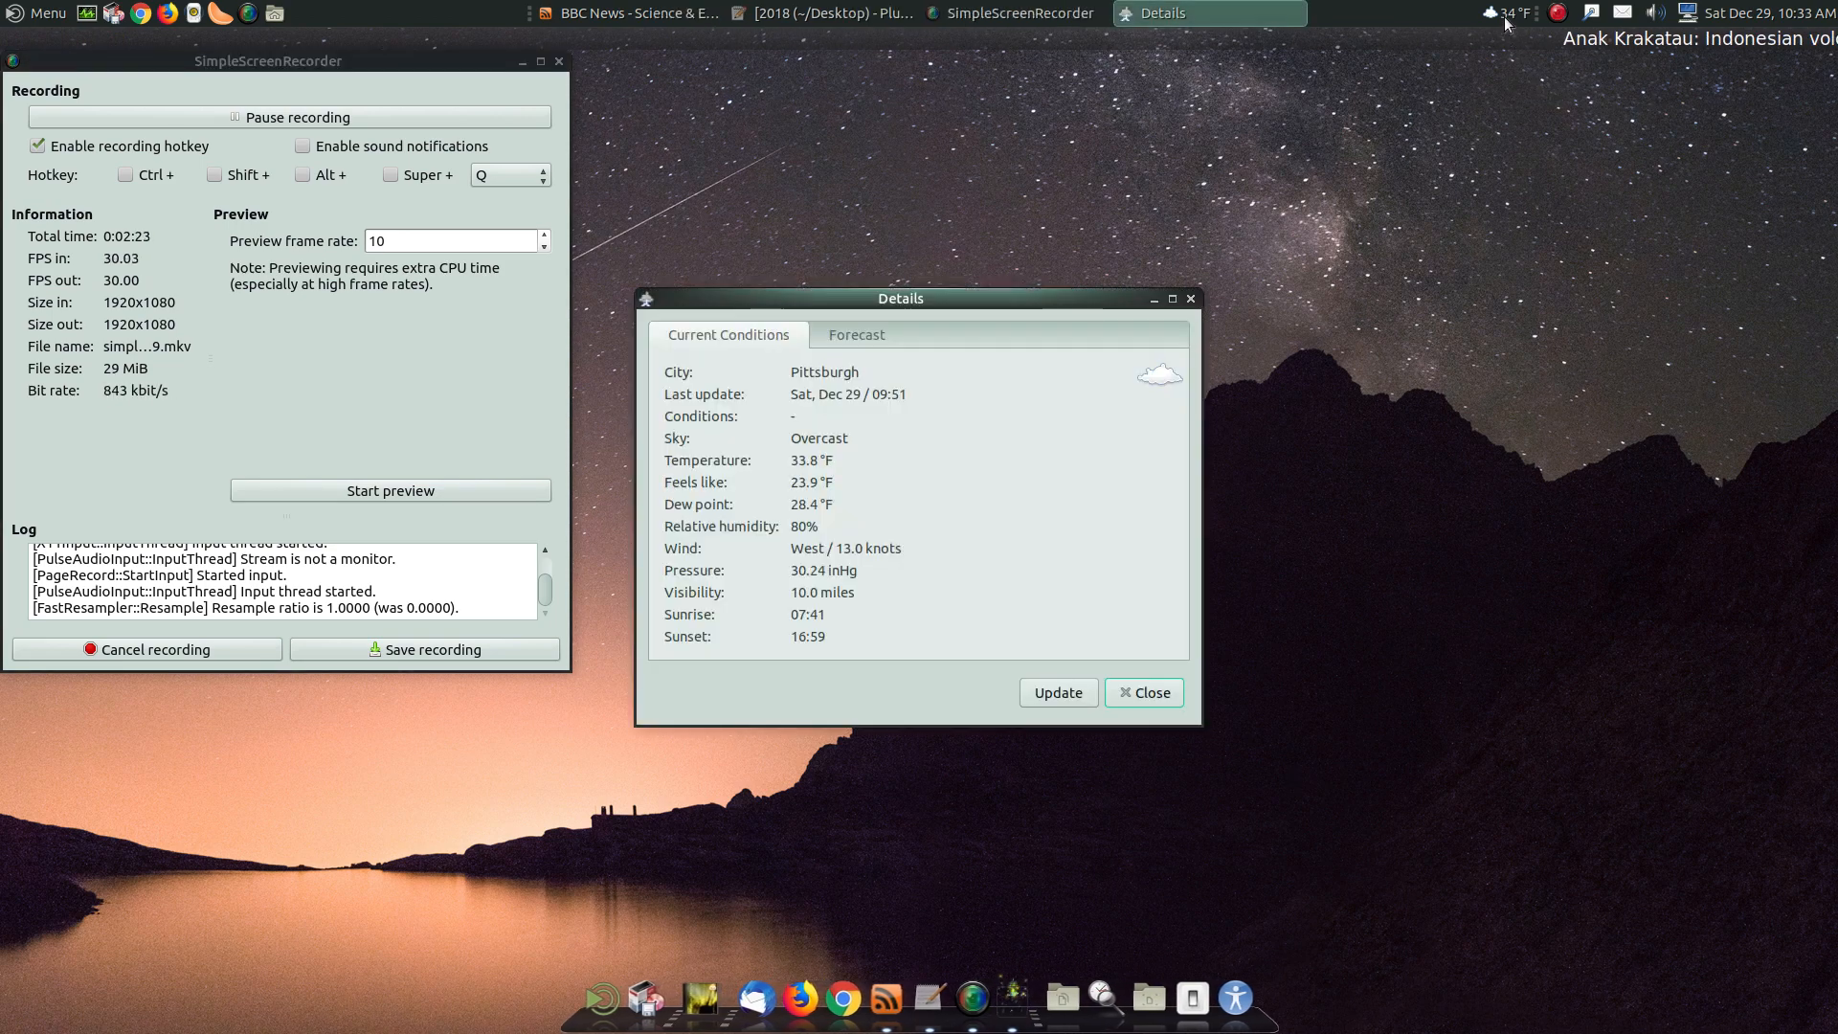
left_click(856, 333)
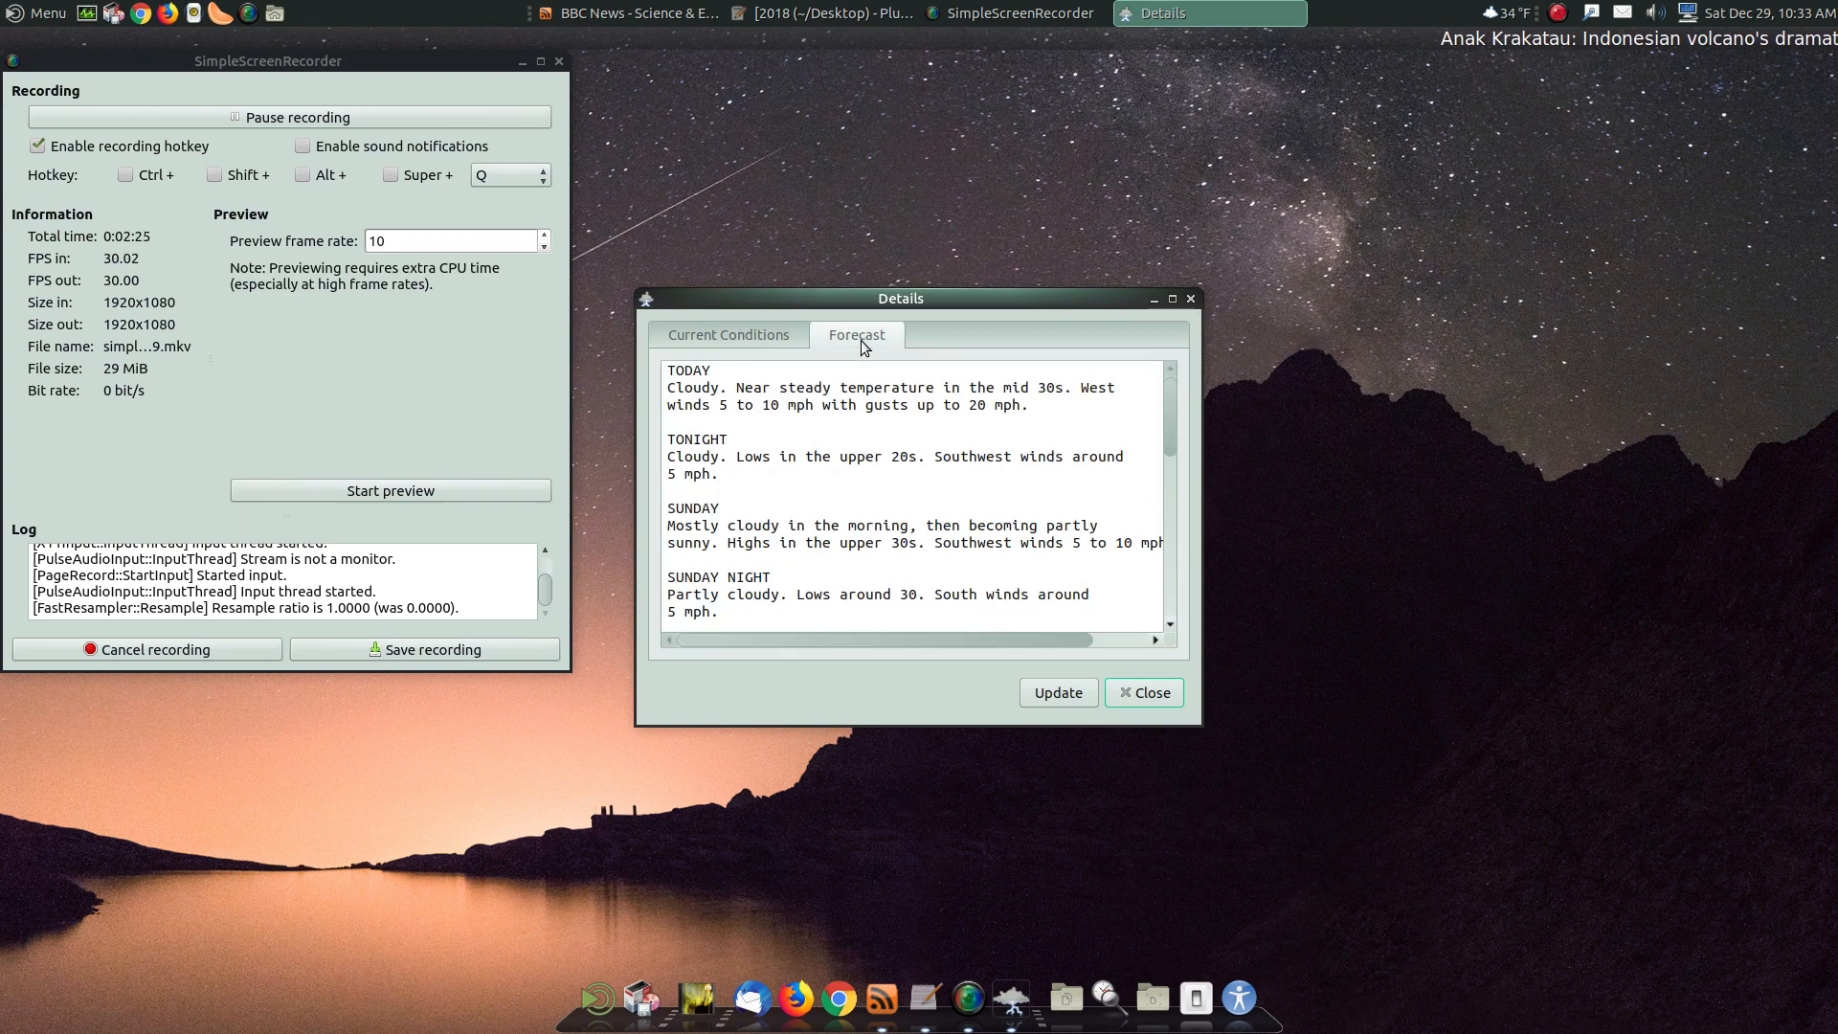
scroll("down", 3)
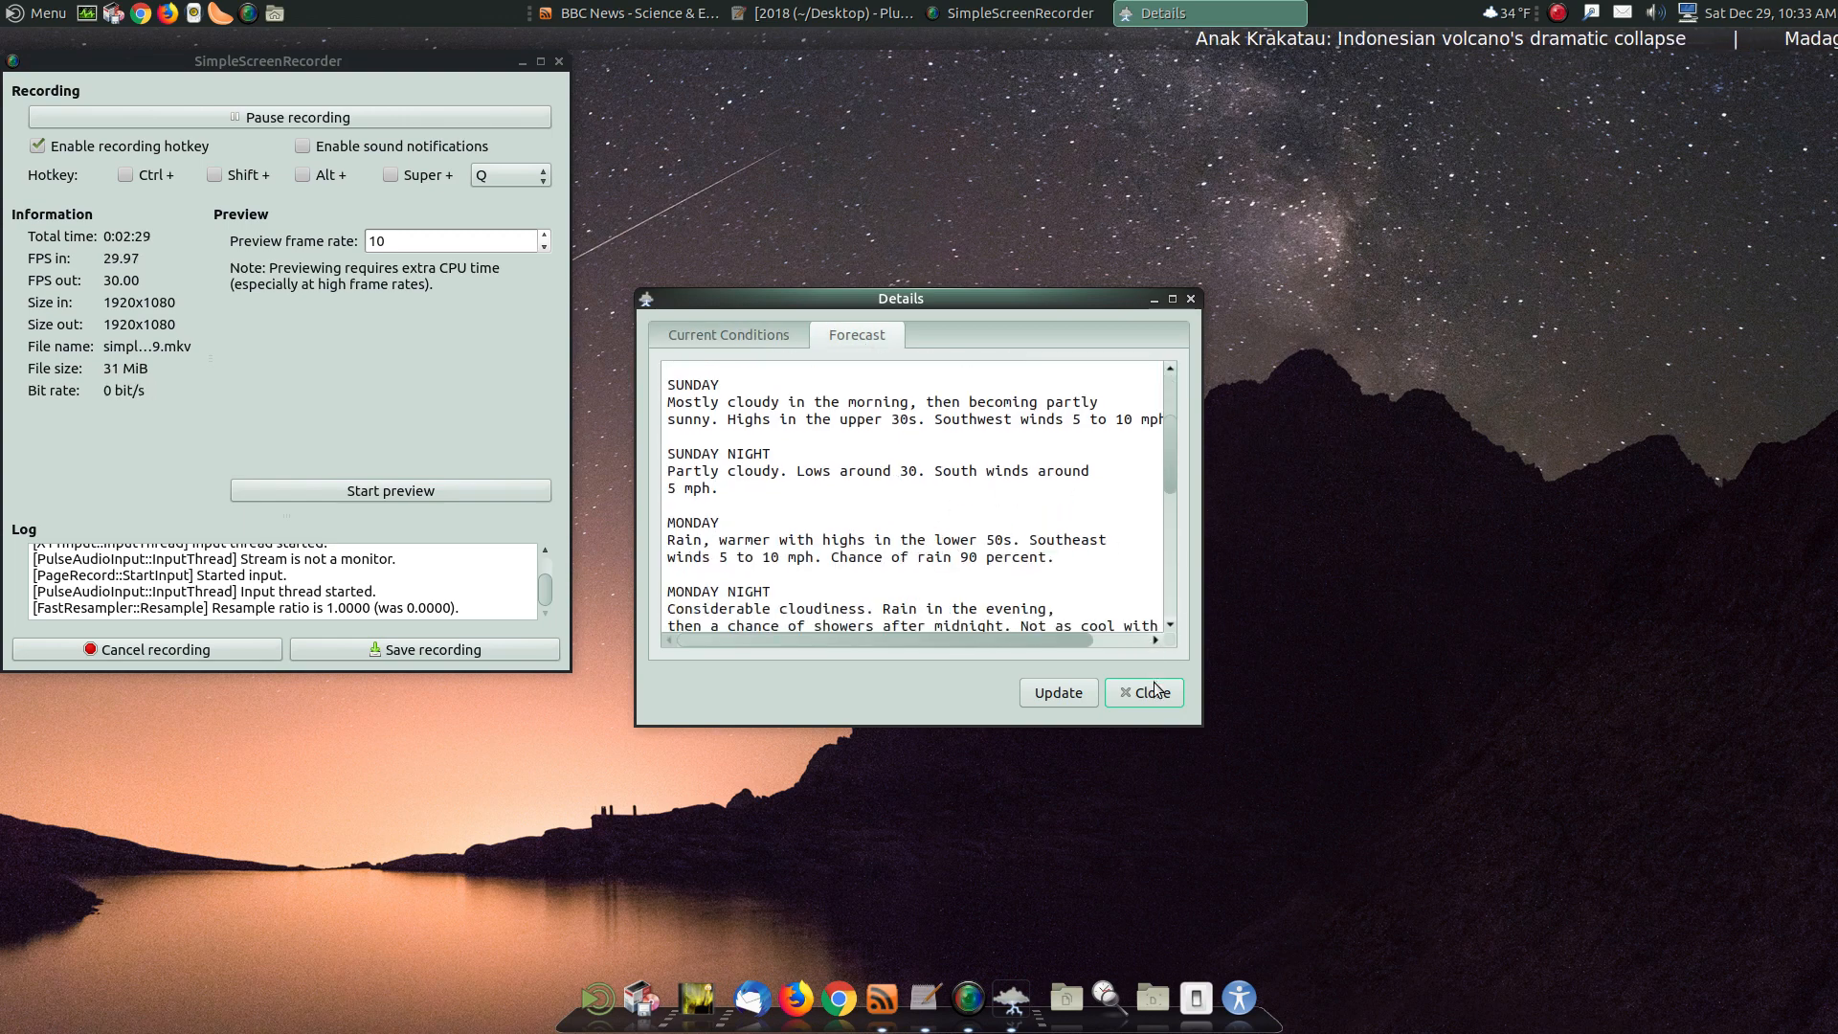
left_click(1144, 692)
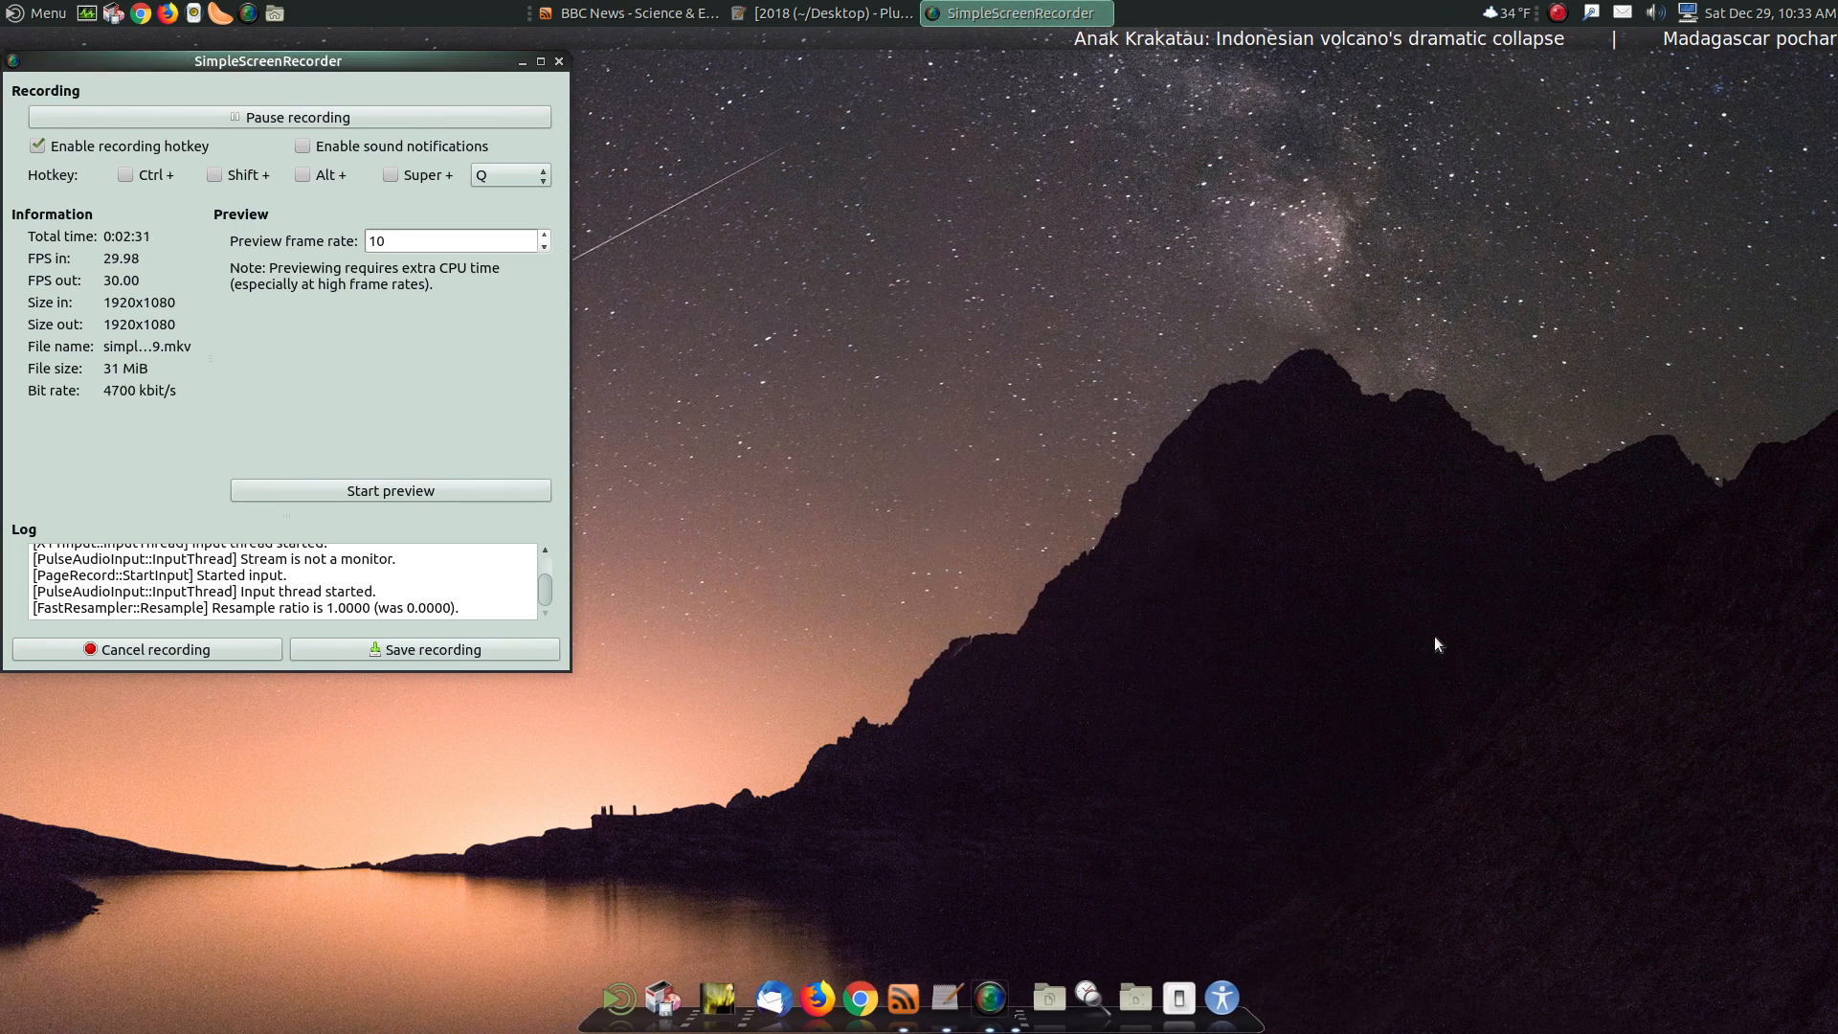